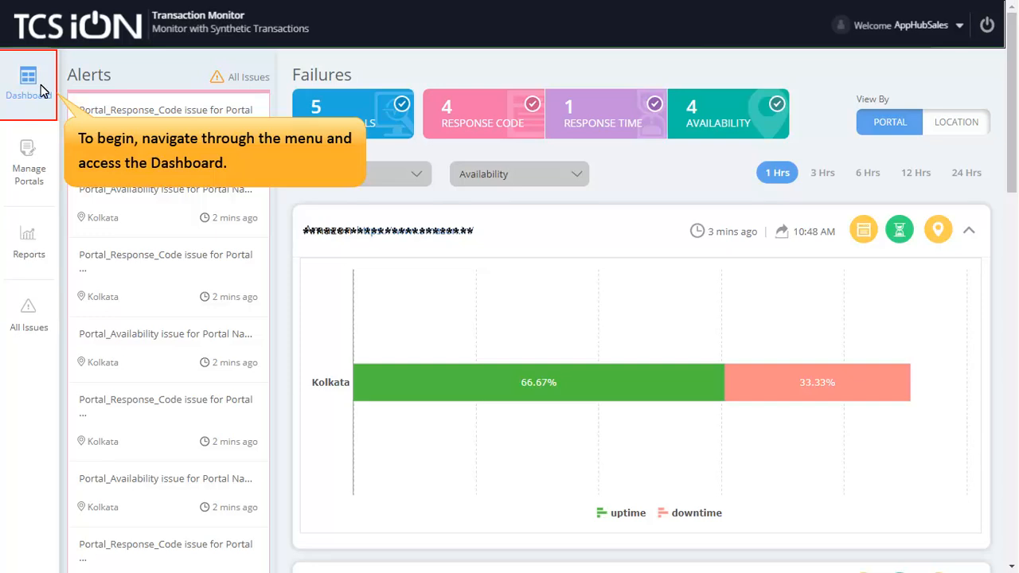
# Open the dashboard and group it by portal
pyautogui.click(29, 86)
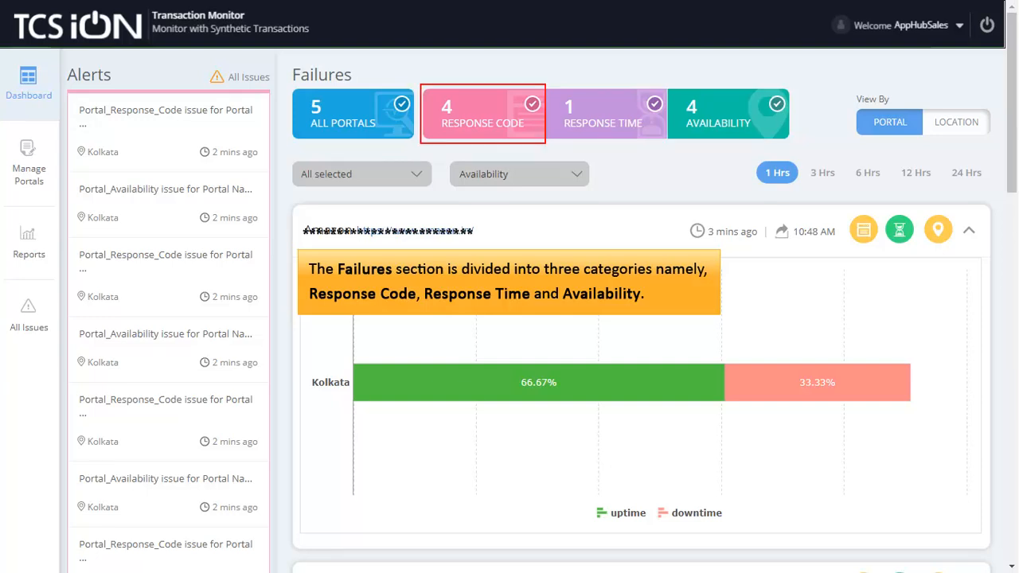
pyautogui.click(729, 113)
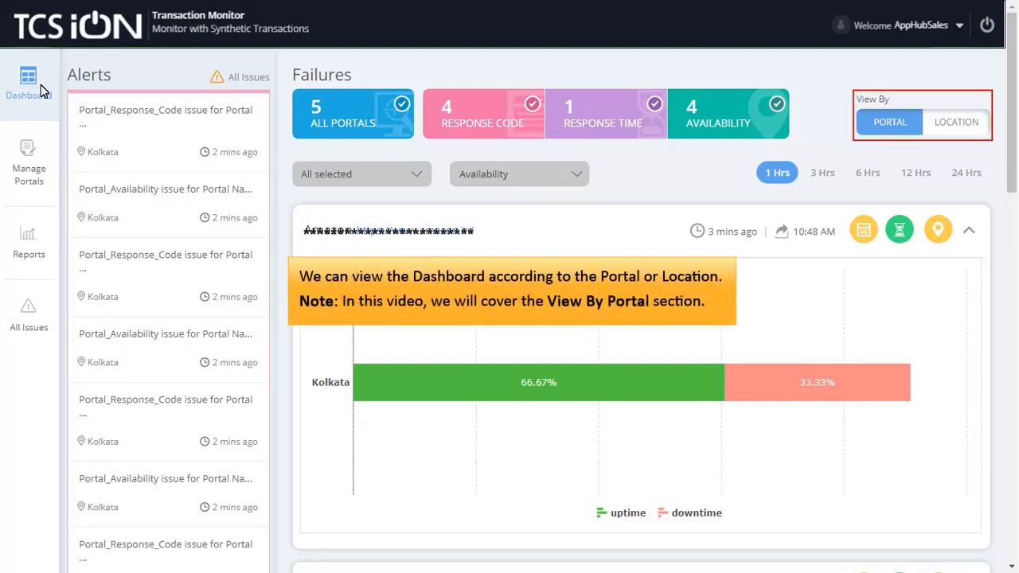
pyautogui.moveTo(905, 121)
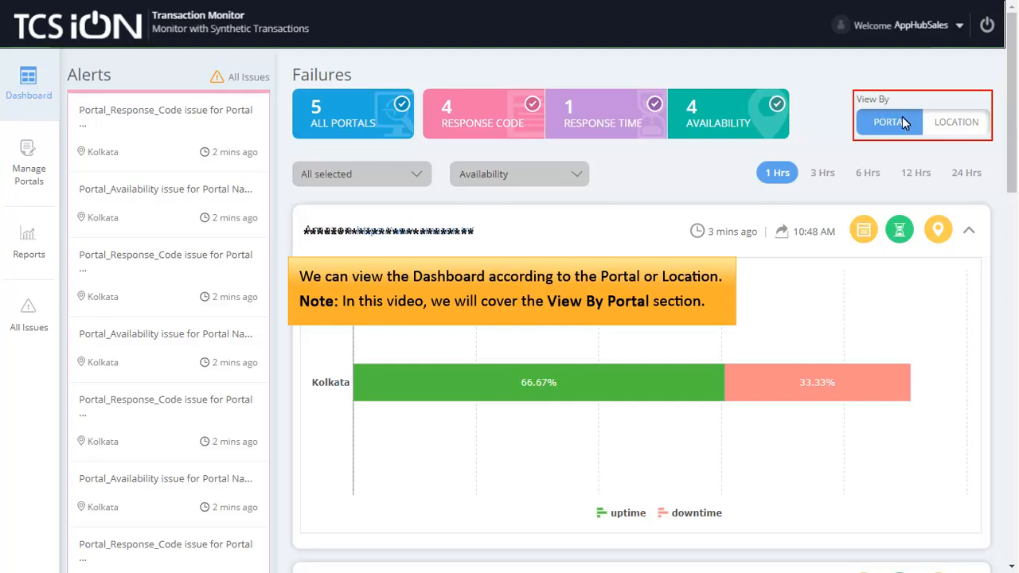
pyautogui.click(889, 121)
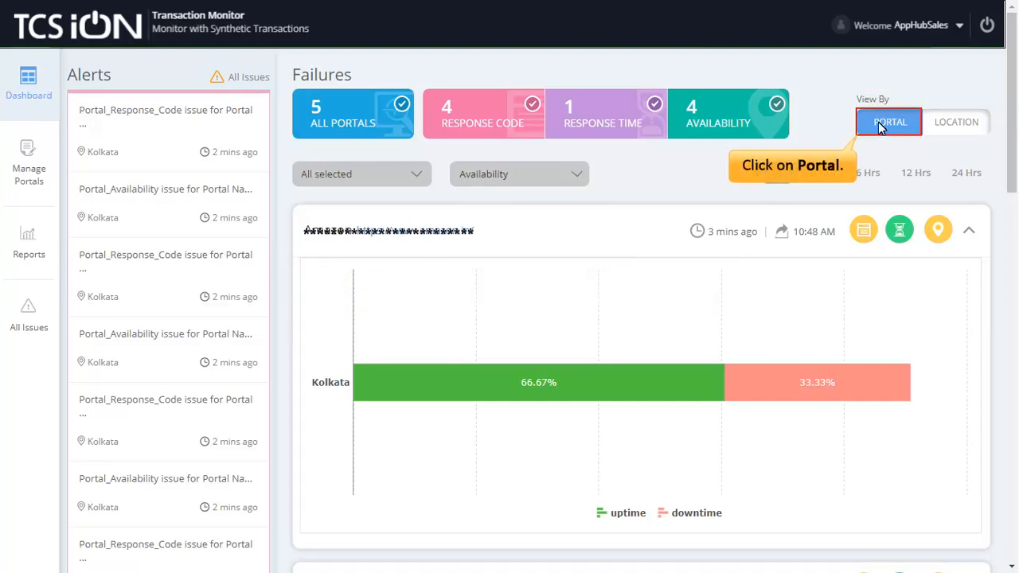
pyautogui.click(889, 121)
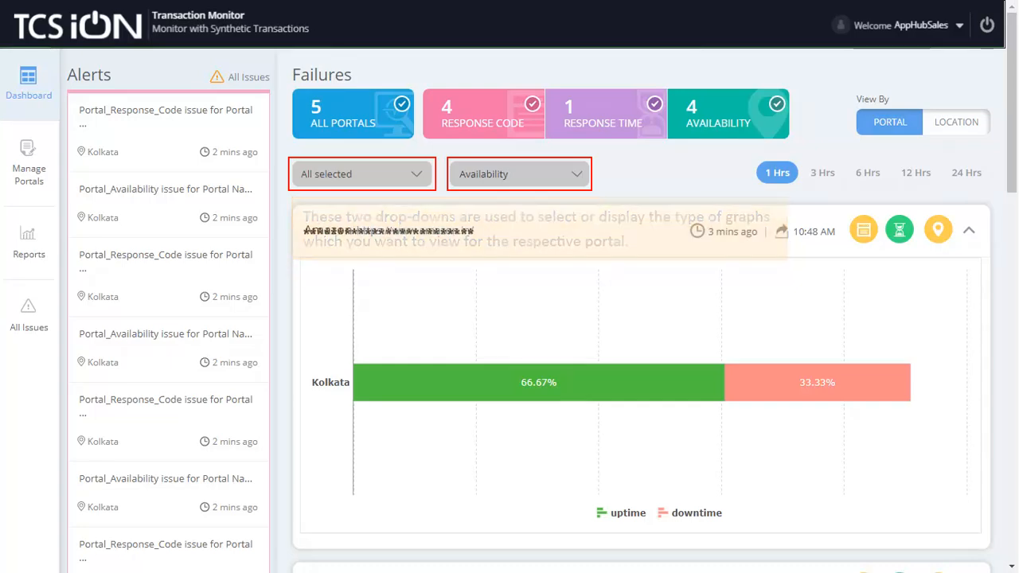
# Switch the portal's chart to the Response Time Graph for the last hour
pyautogui.click(518, 173)
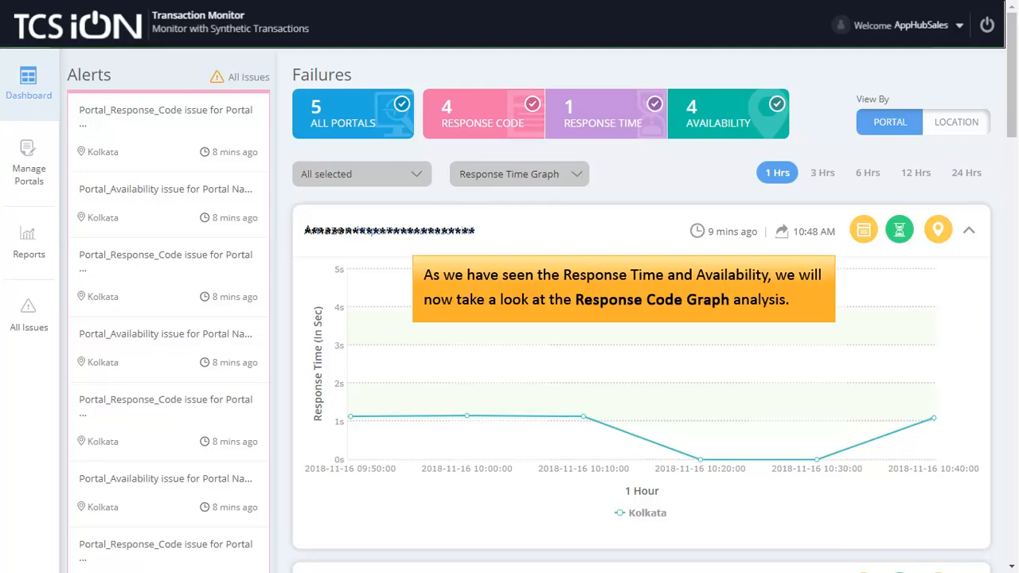
pyautogui.click(517, 173)
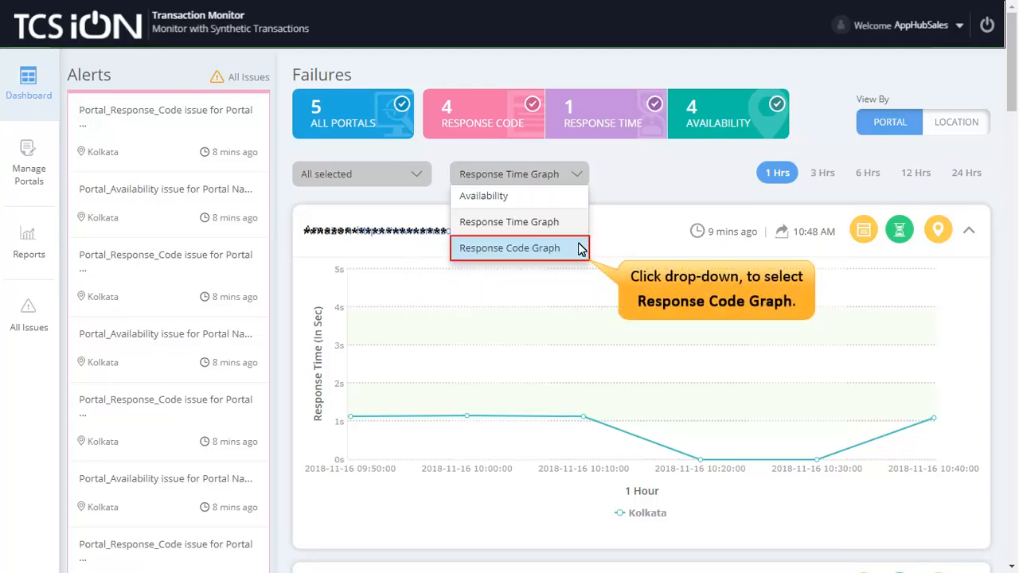
# Switch Kolkata's portal chart to the Response Code Graph bar chart
pyautogui.click(510, 249)
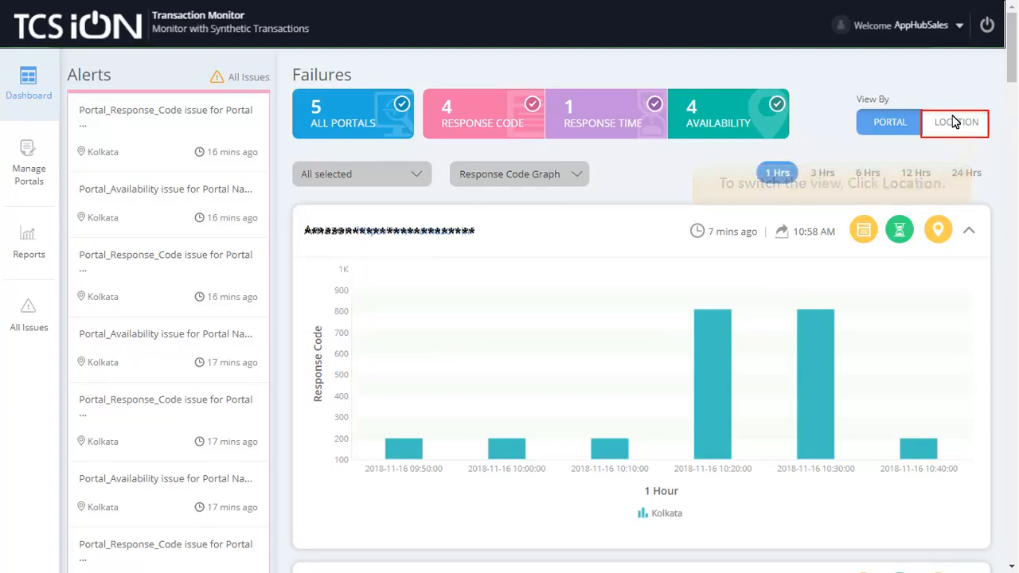
# Group by location, expand Kolkata and show its response times across five portals
pyautogui.click(955, 121)
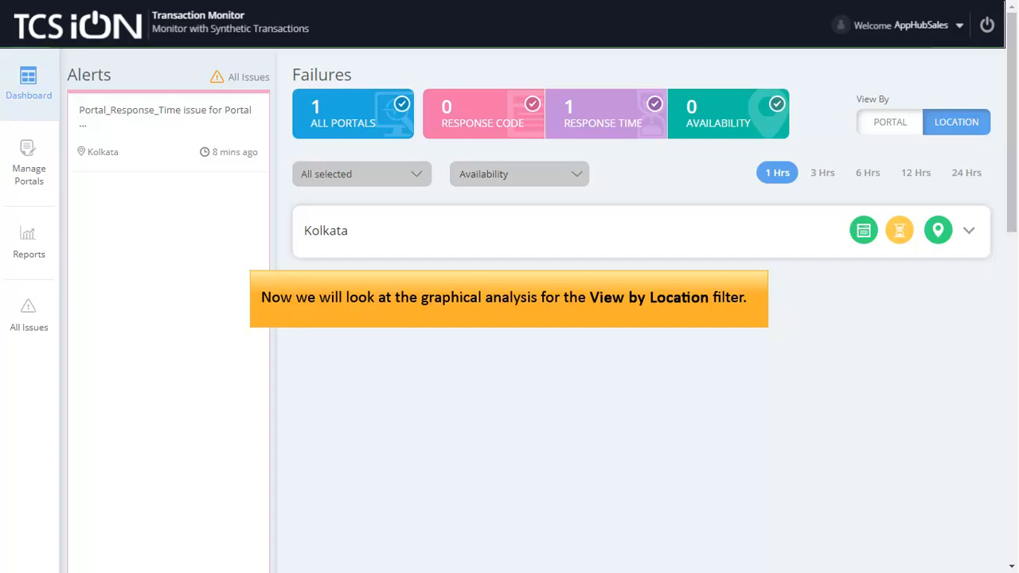
pyautogui.click(968, 229)
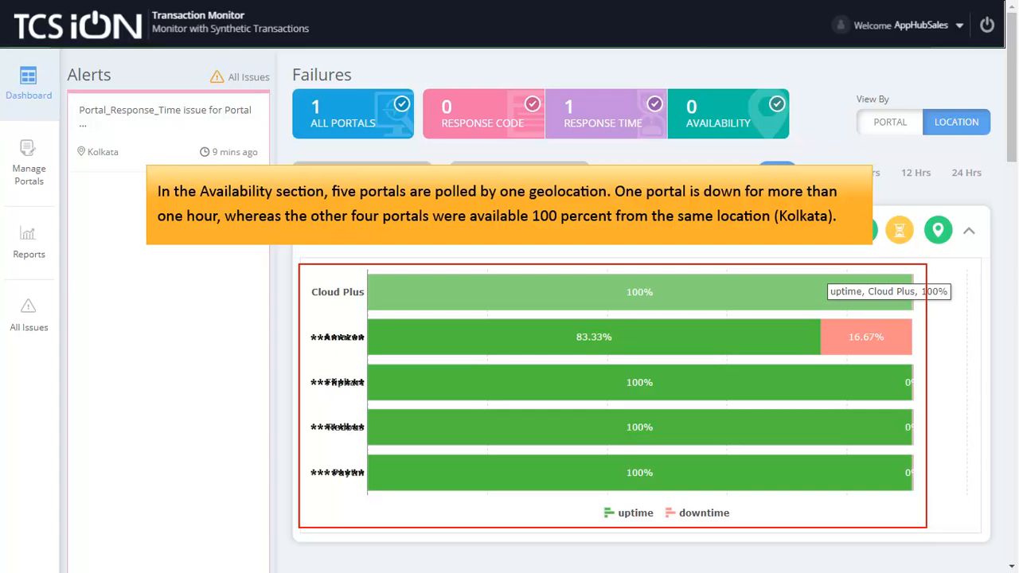
pyautogui.click(898, 230)
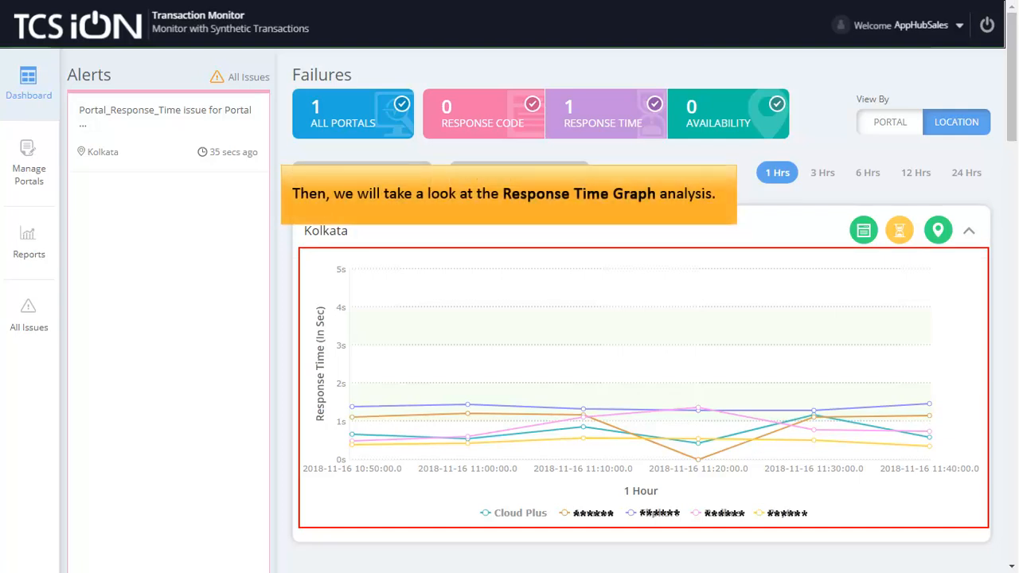